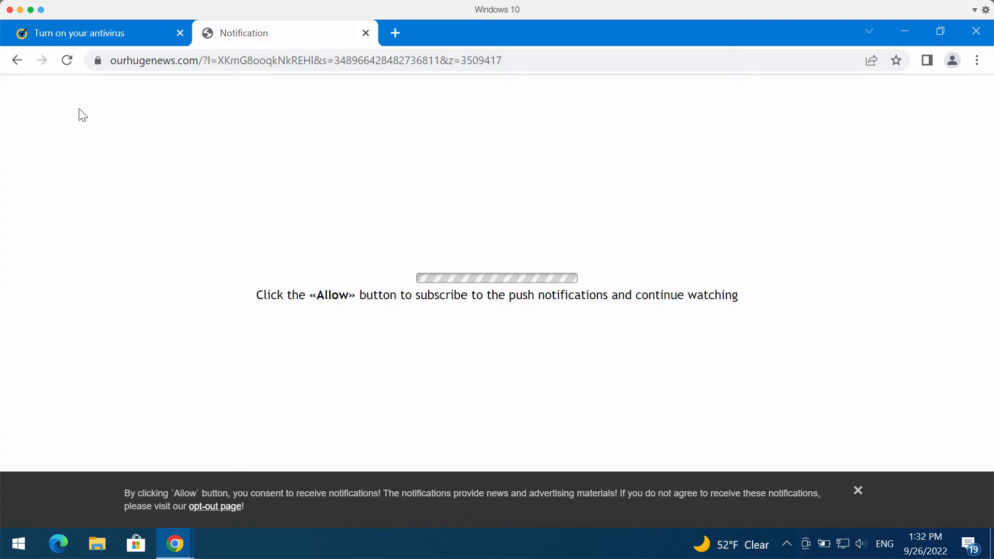
# Reload the prompt page, then reach Chrome's Privacy and security site settings.
pyautogui.click(69, 60)
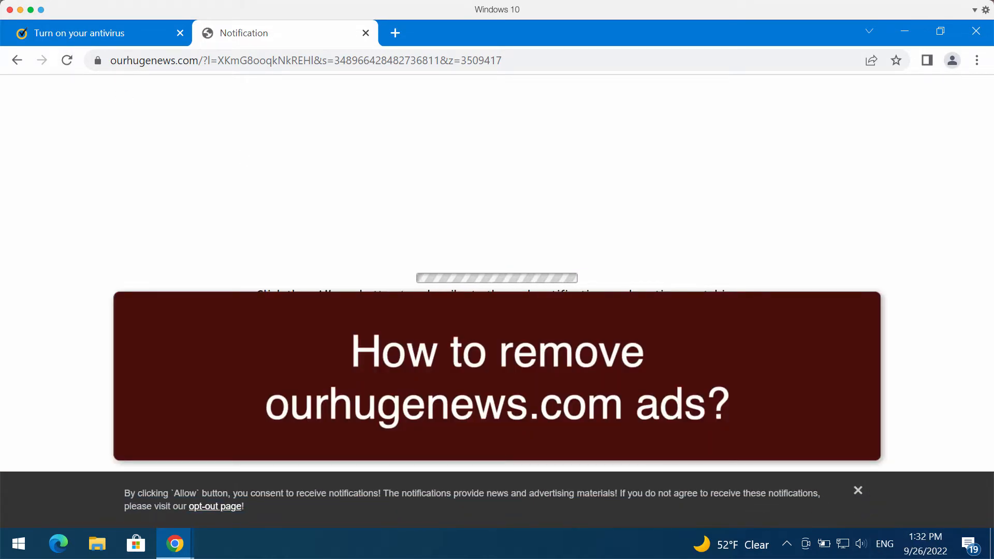
pyautogui.moveTo(226, 136)
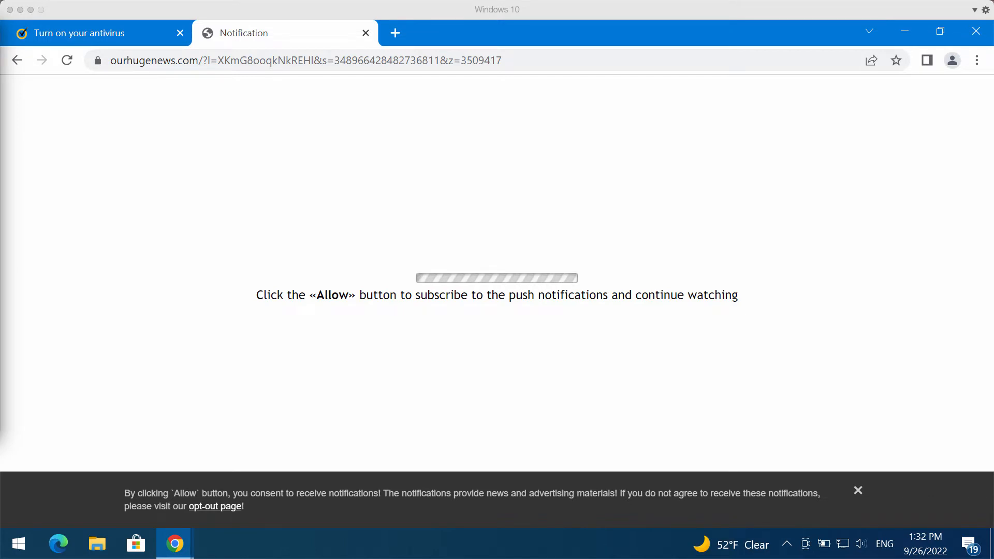
pyautogui.moveTo(345, 193)
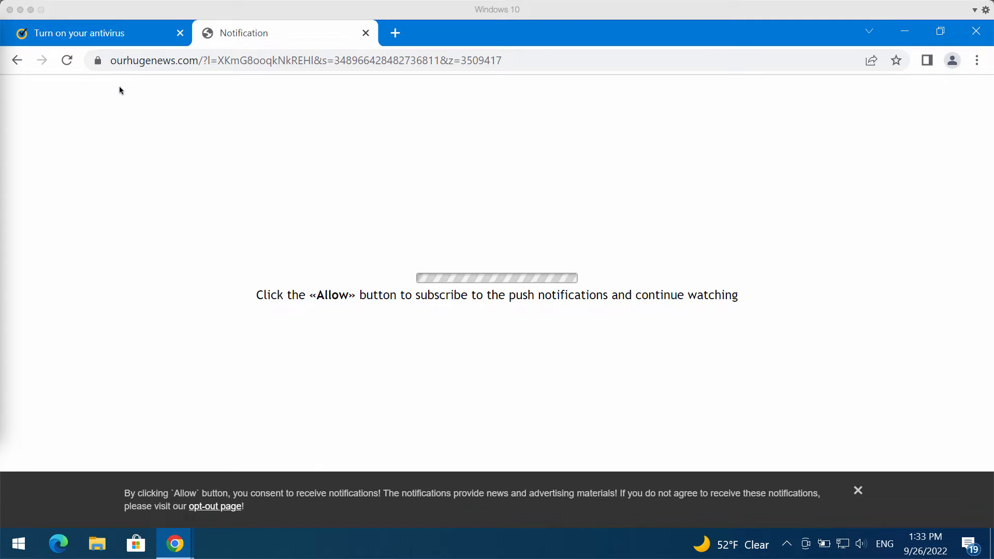
pyautogui.moveTo(166, 75)
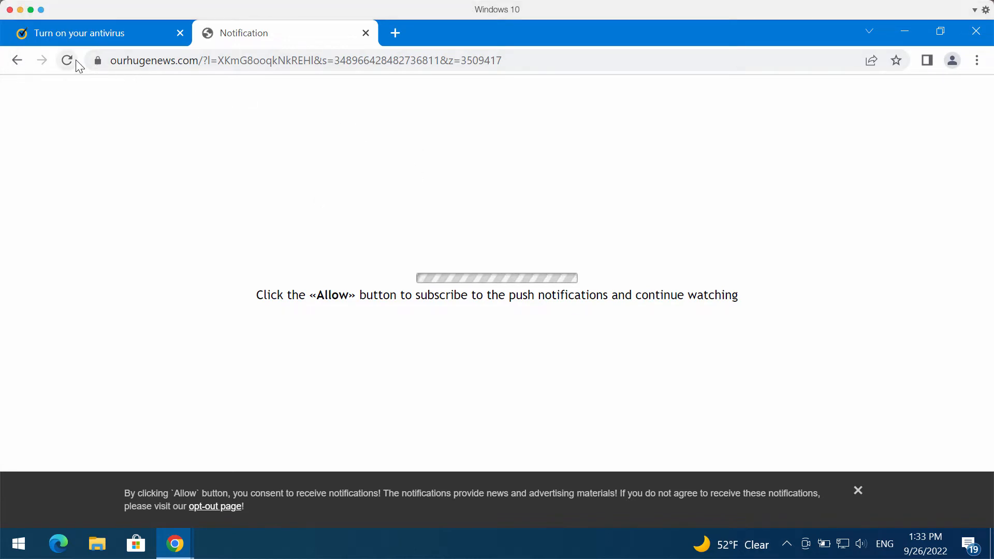
pyautogui.click(66, 60)
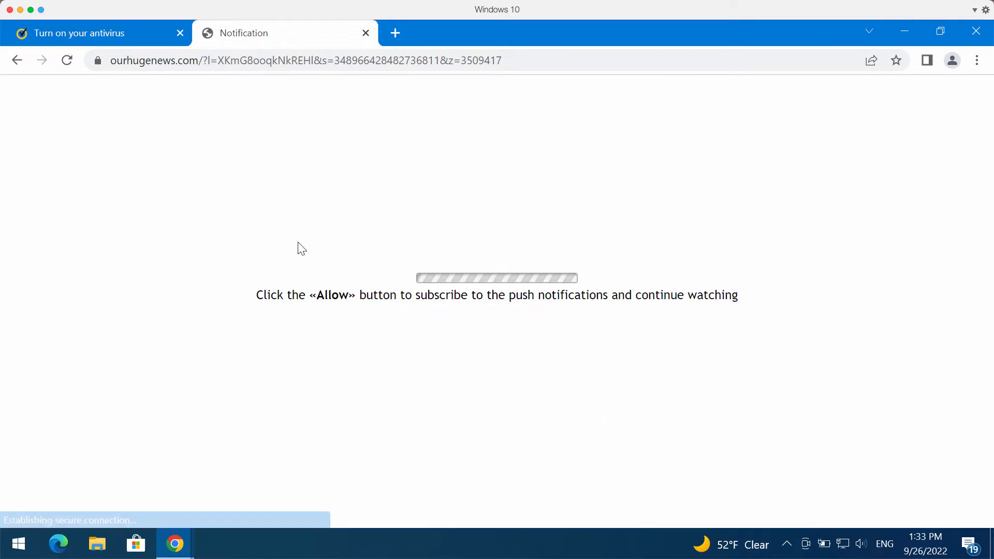
pyautogui.moveTo(723, 115)
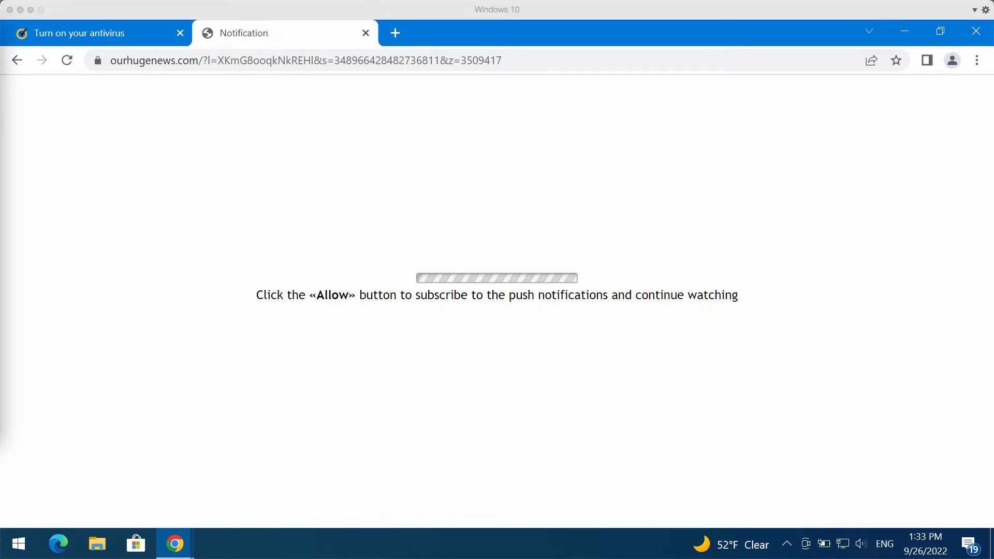
pyautogui.moveTo(542, 170)
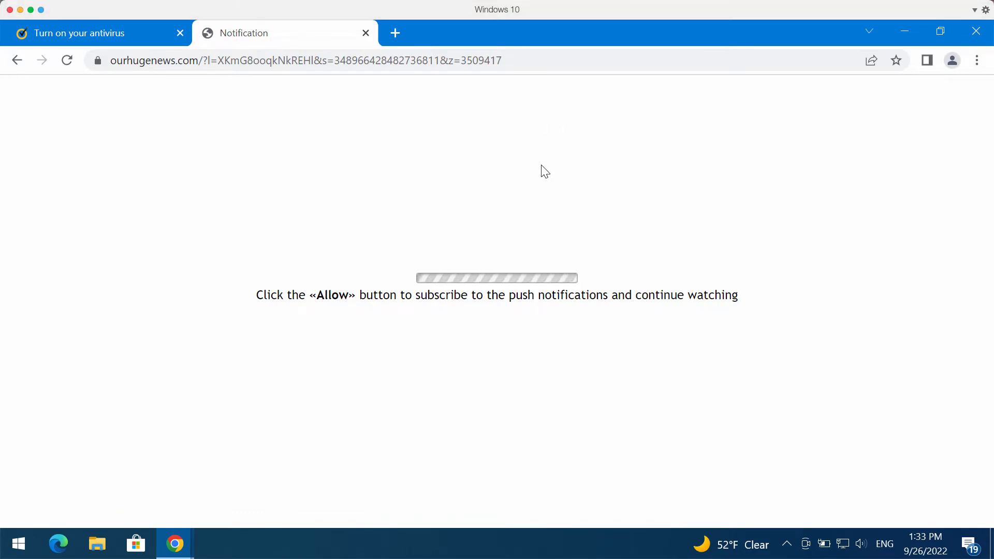
pyautogui.moveTo(444, 247)
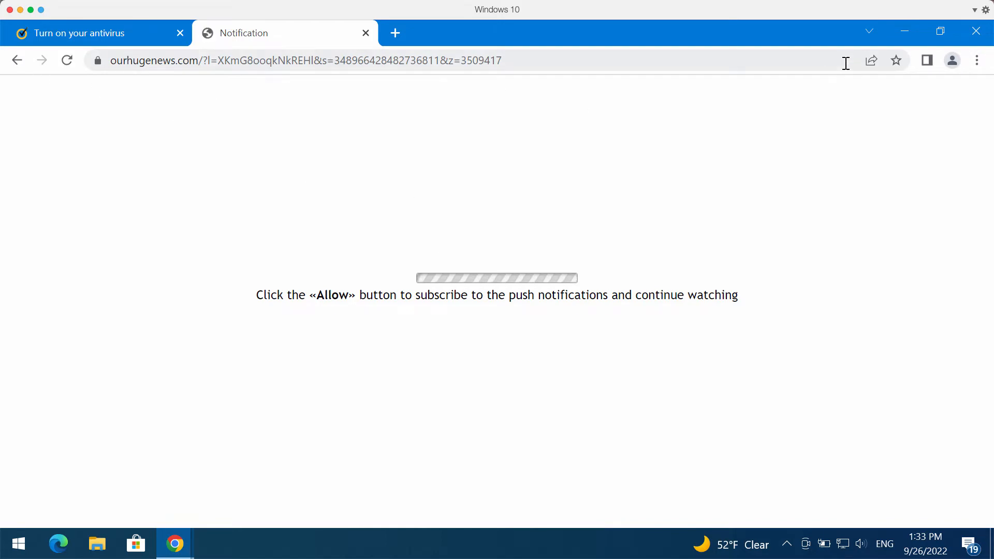
pyautogui.moveTo(579, 32)
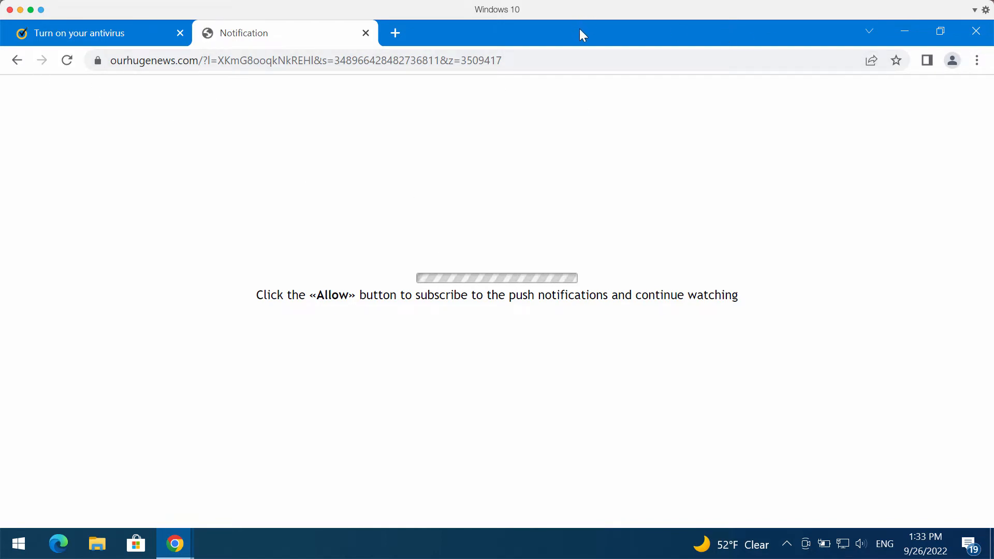
pyautogui.moveTo(803, 265)
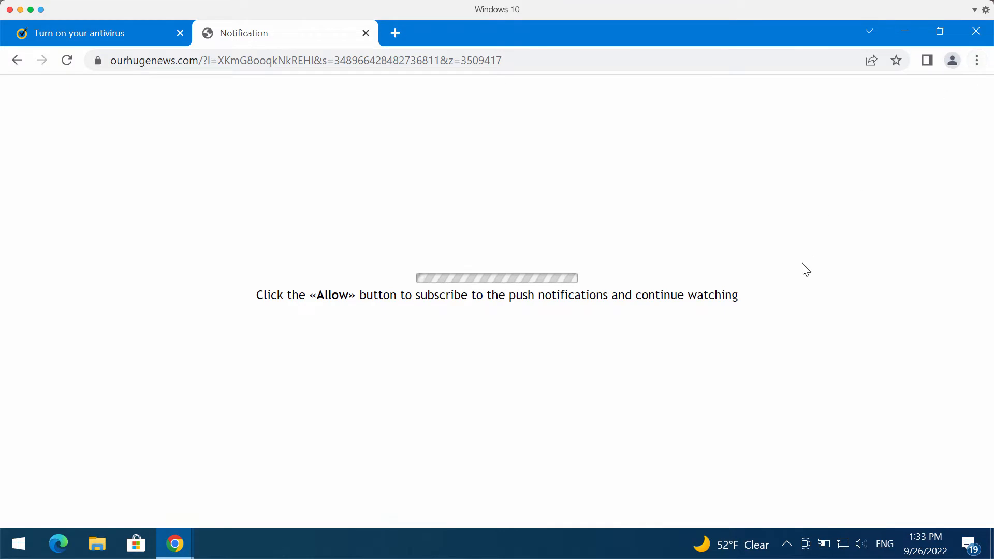
pyautogui.click(978, 60)
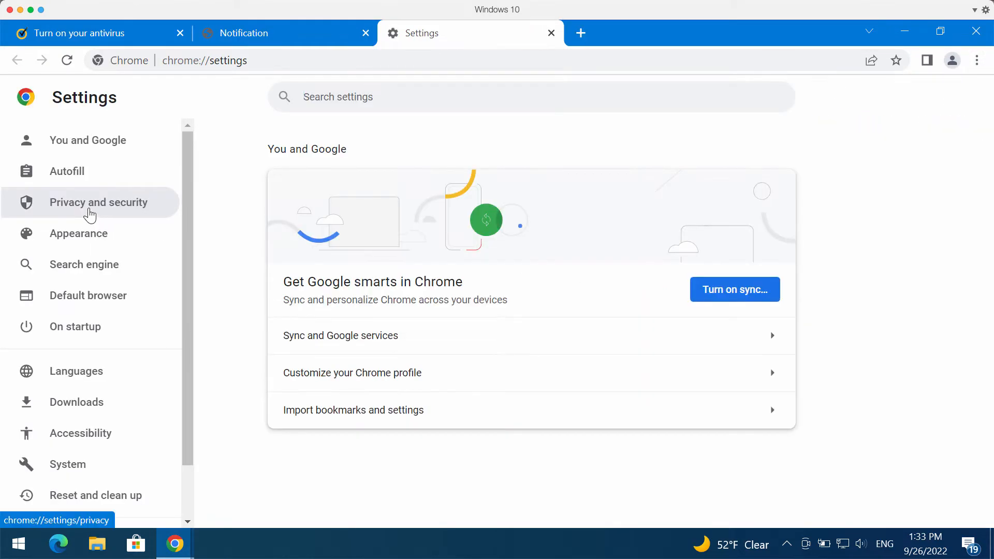
pyautogui.click(98, 202)
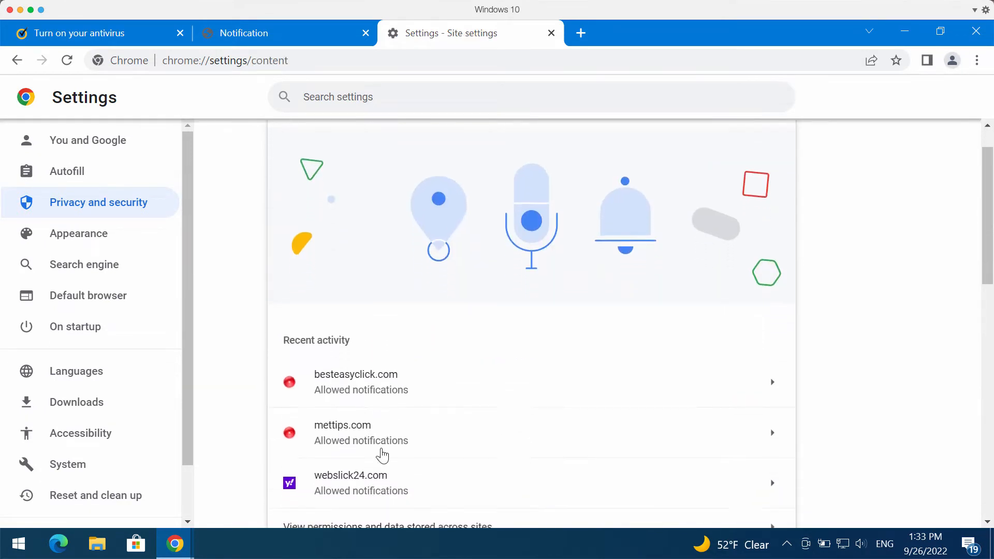
pyautogui.scroll(-3)
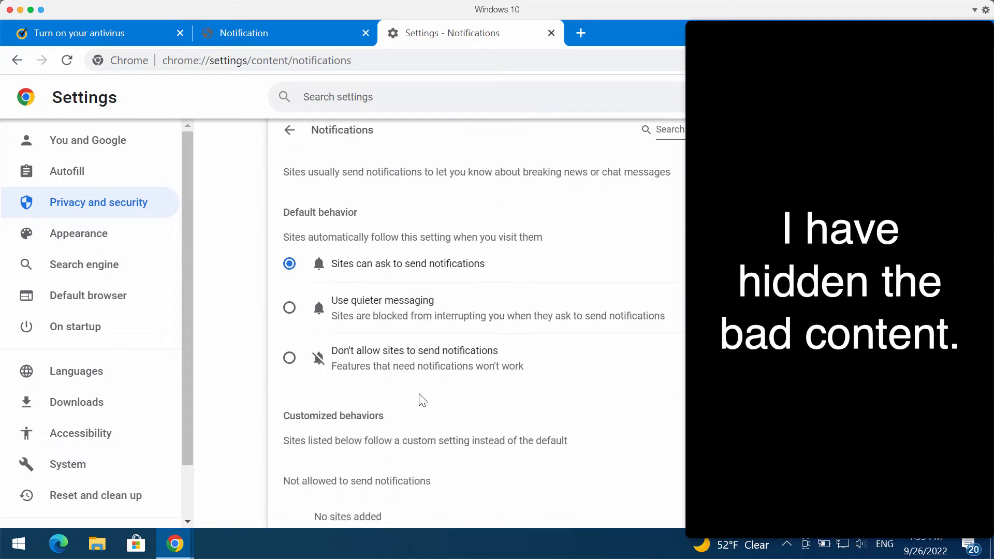
# Scroll to the 'Allowed to send notifications' list showing ourhugenews.com and mettips.com.
pyautogui.scroll(-3)
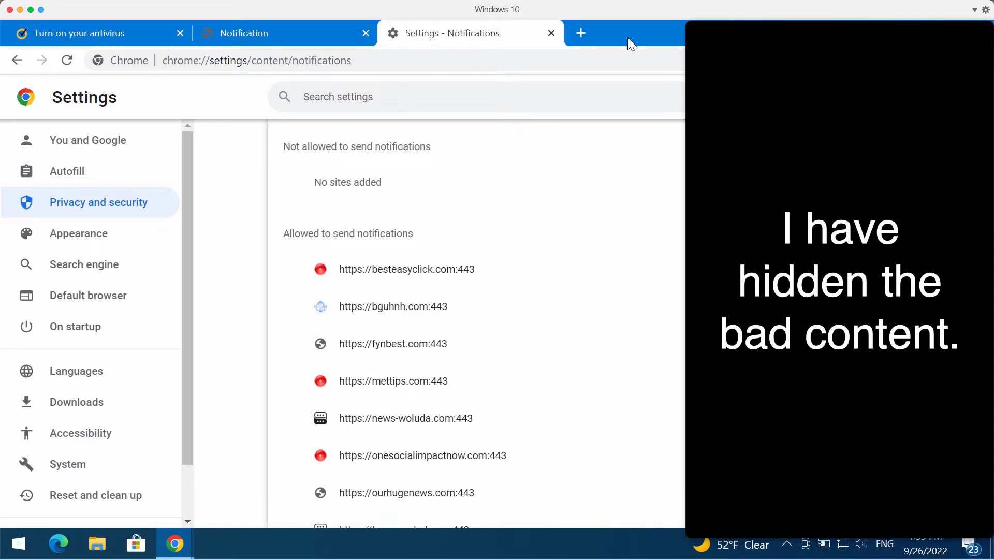
pyautogui.moveTo(656, 40)
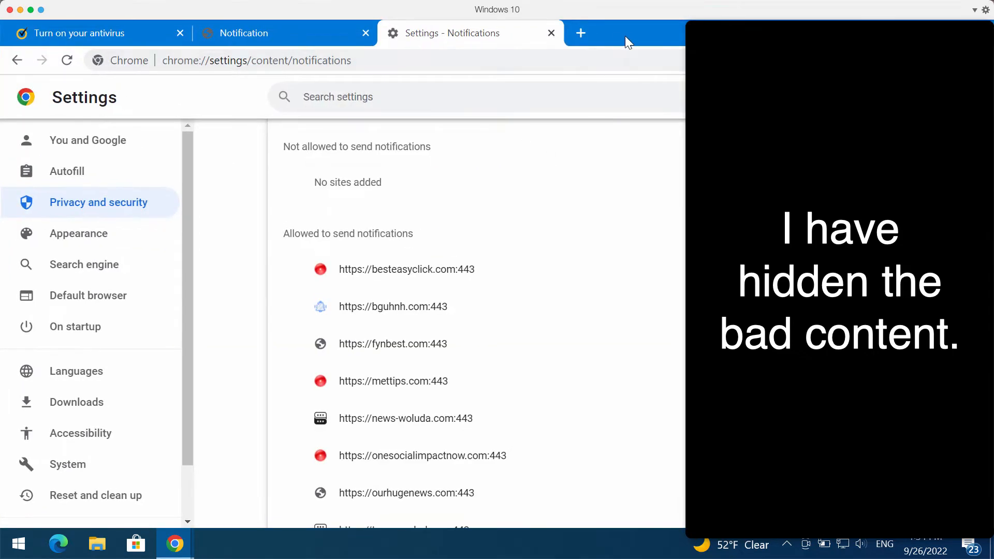
pyautogui.moveTo(659, 21)
pyautogui.write('combocleaner.com')
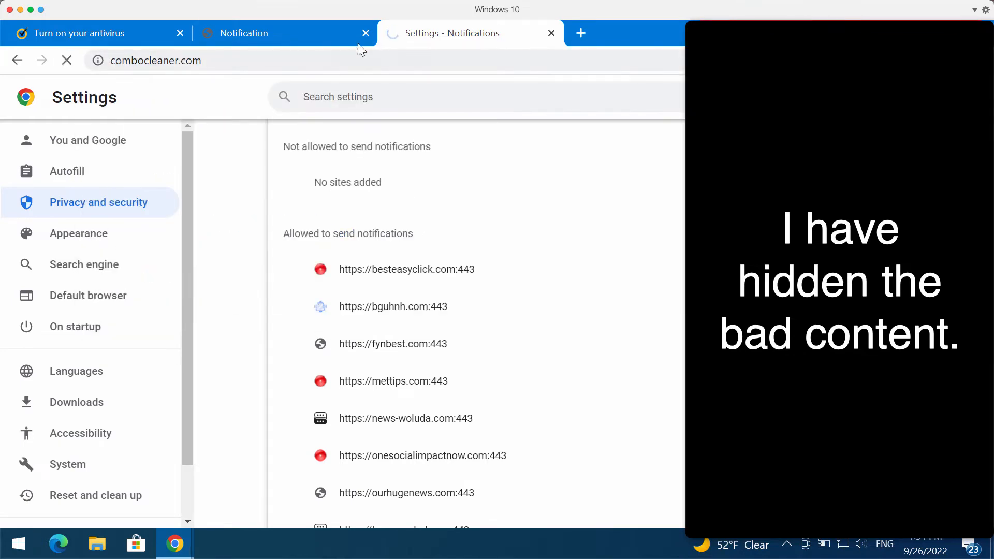
# Navigate to combocleaner.com from the address bar to reach the Combo Cleaner dashboard.
pyautogui.click(364, 33)
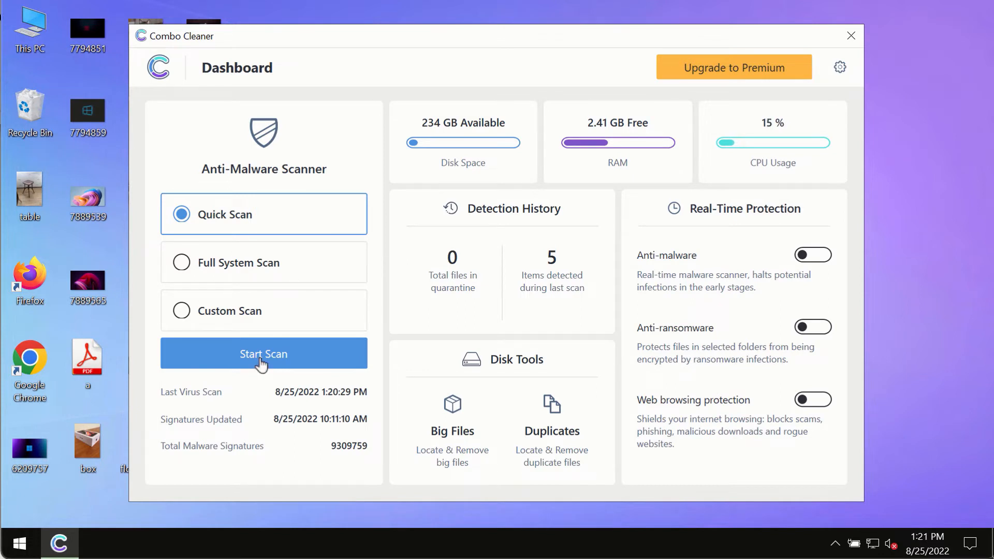
# Start the Quick Scan from the Combo Cleaner dashboard.
pyautogui.click(265, 354)
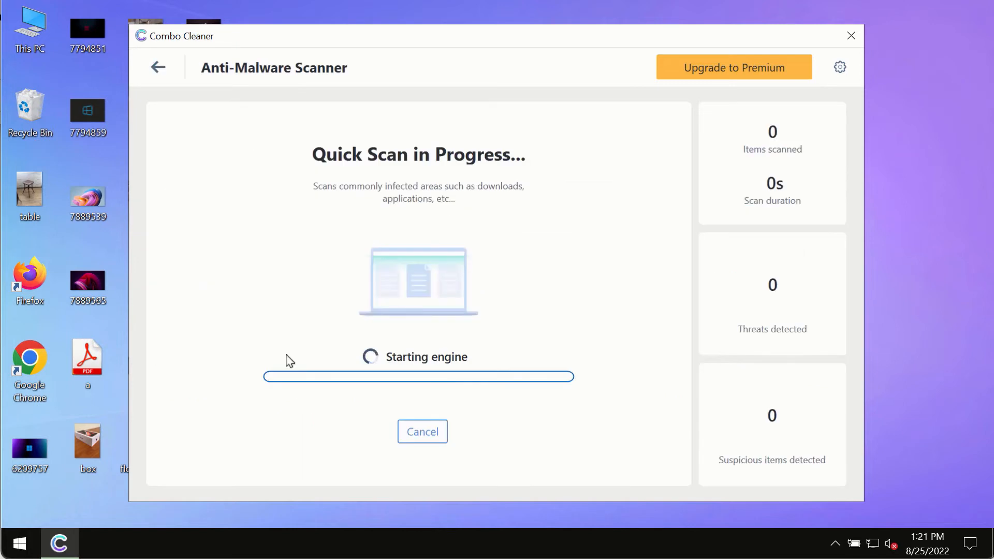
pyautogui.moveTo(318, 360)
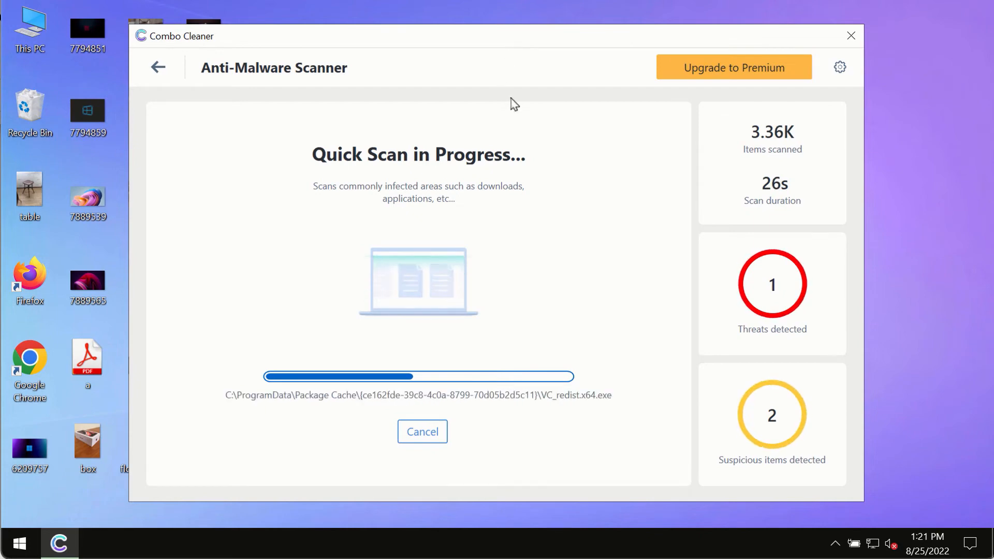
pyautogui.moveTo(828, 74)
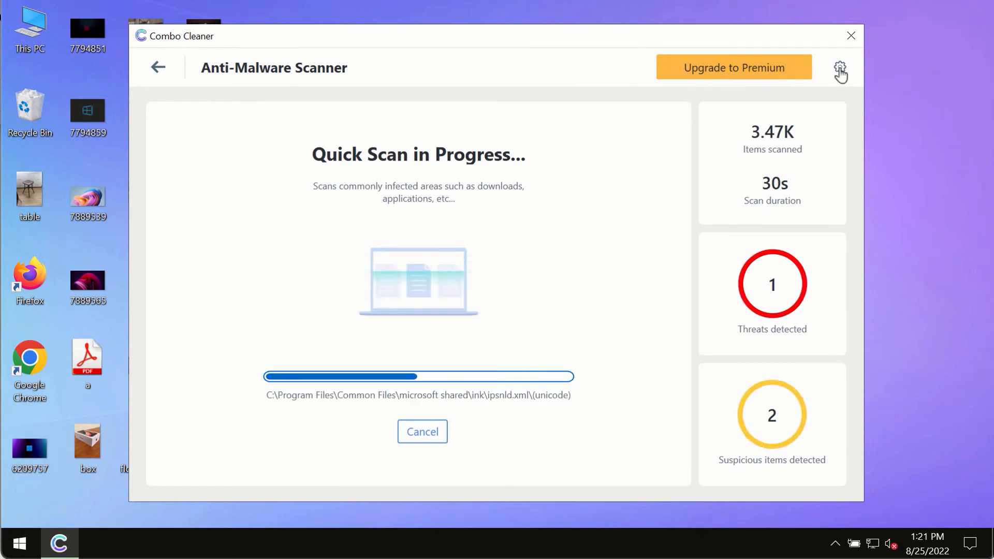
# Show Combo Cleaner's Anti-Ransomware settings with no protected folders or trusted programs.
pyautogui.click(840, 66)
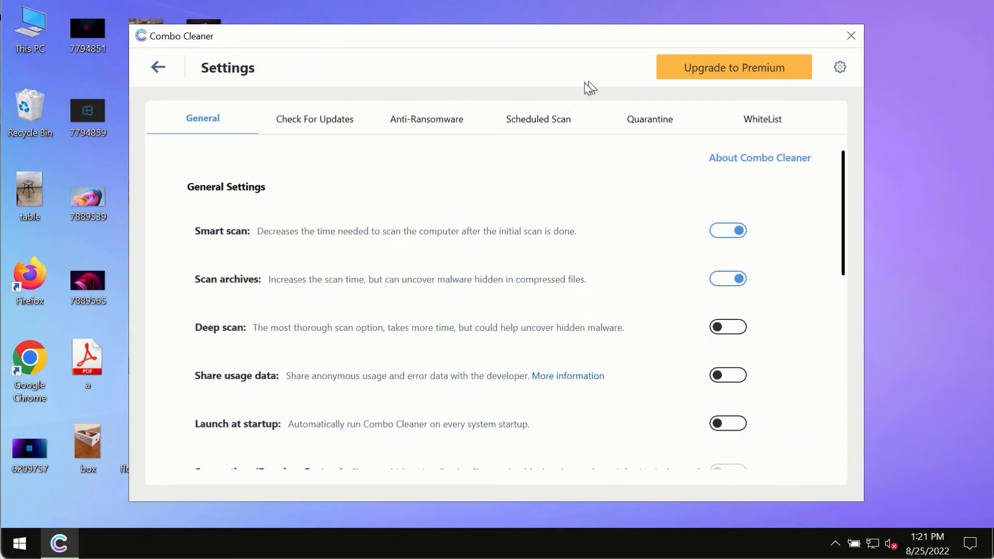
pyautogui.moveTo(539, 43)
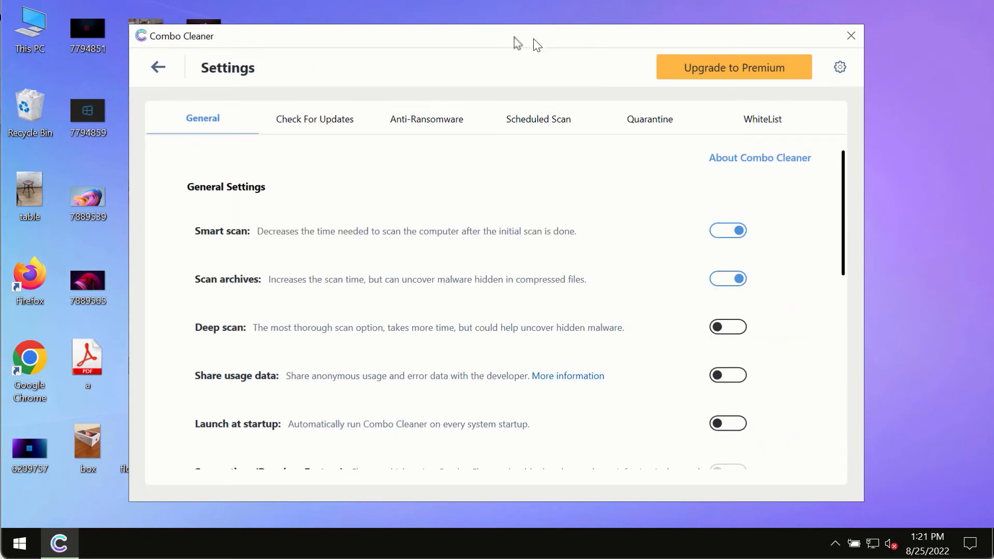
pyautogui.click(427, 119)
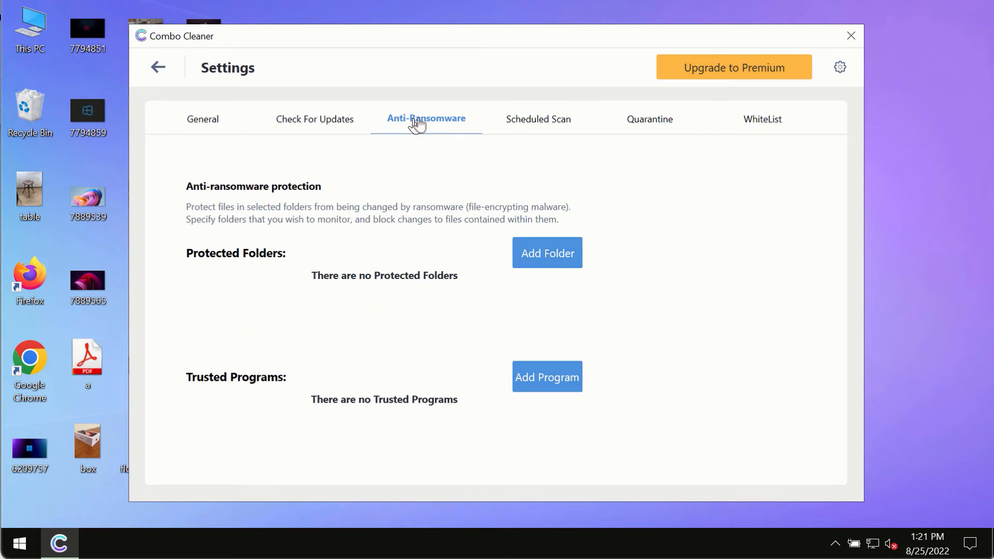
pyautogui.moveTo(384, 194)
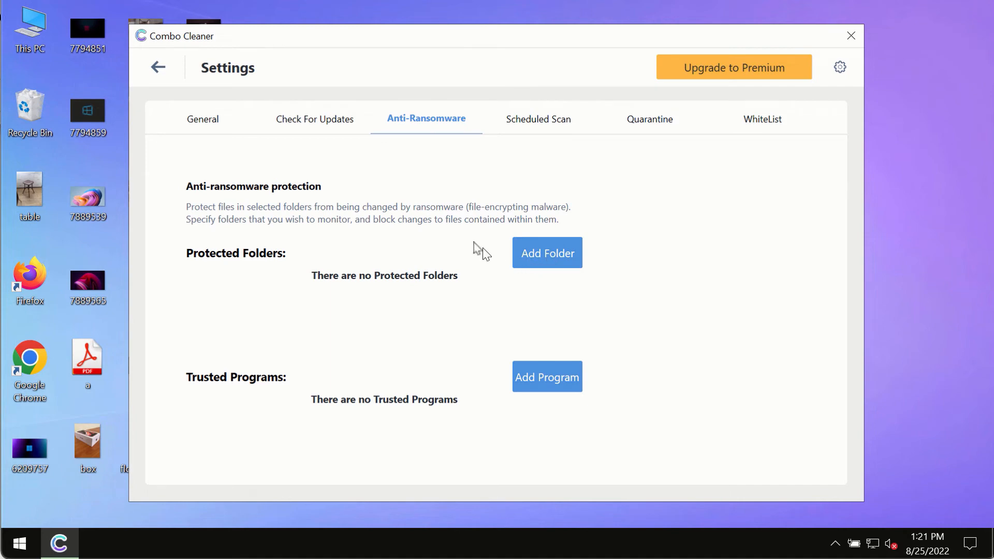
pyautogui.moveTo(161, 79)
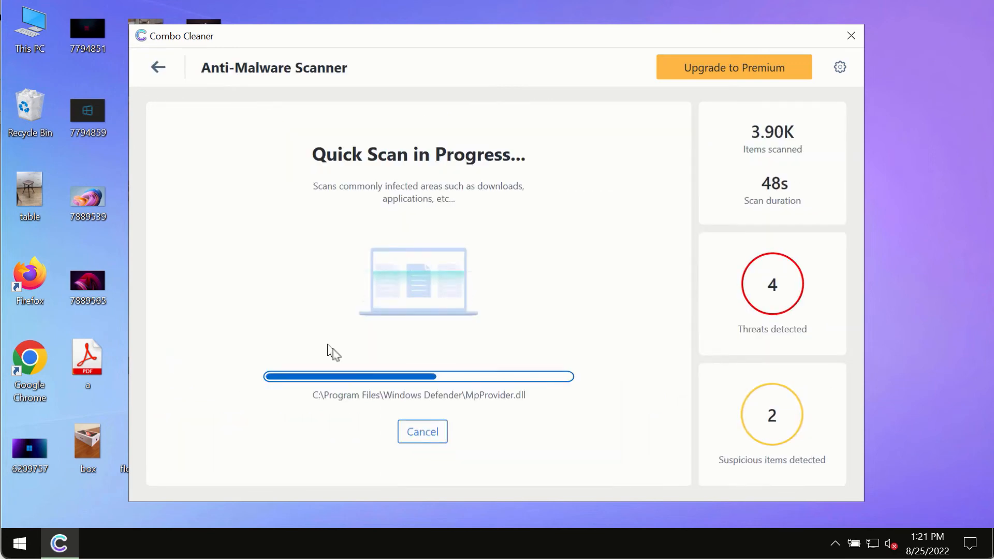
pyautogui.moveTo(422, 328)
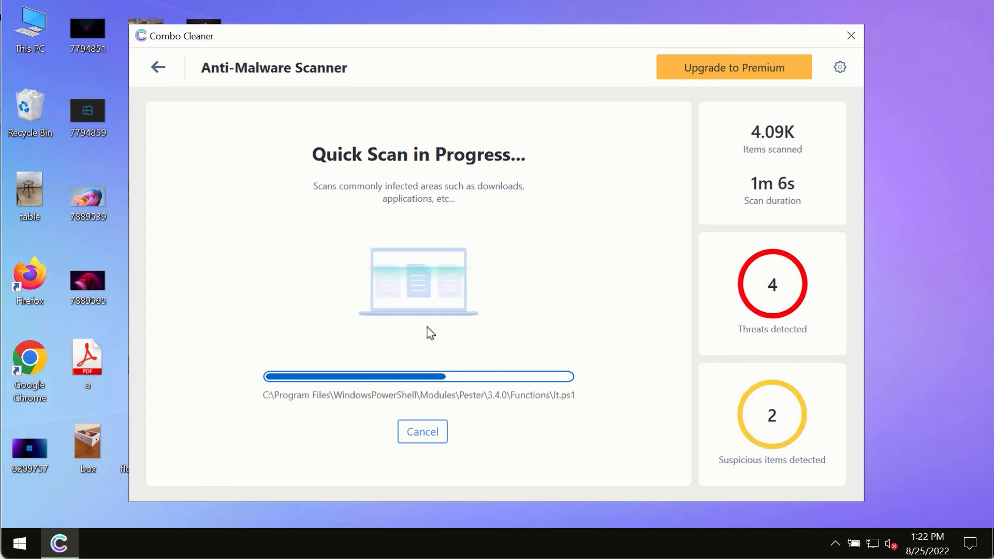
pyautogui.moveTo(628, 178)
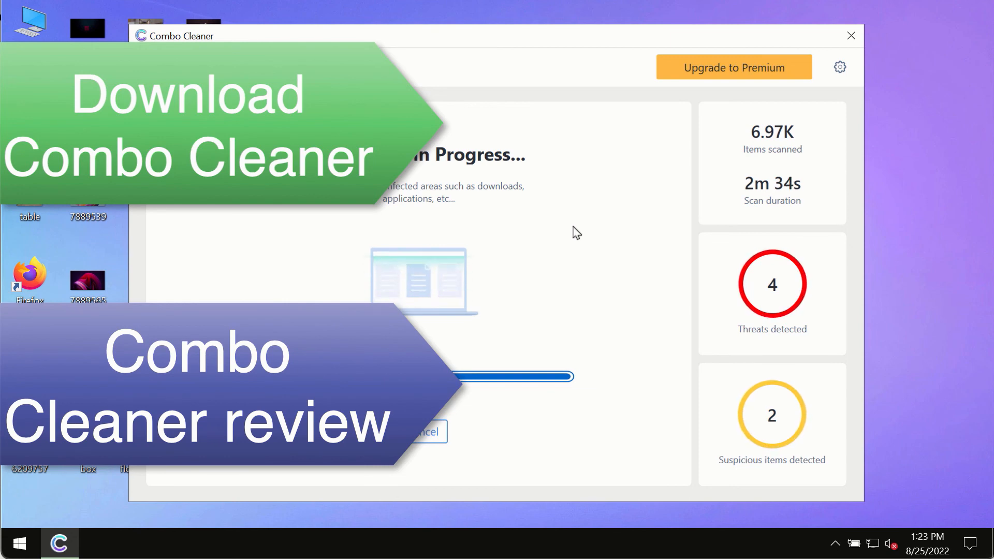
pyautogui.moveTo(620, 208)
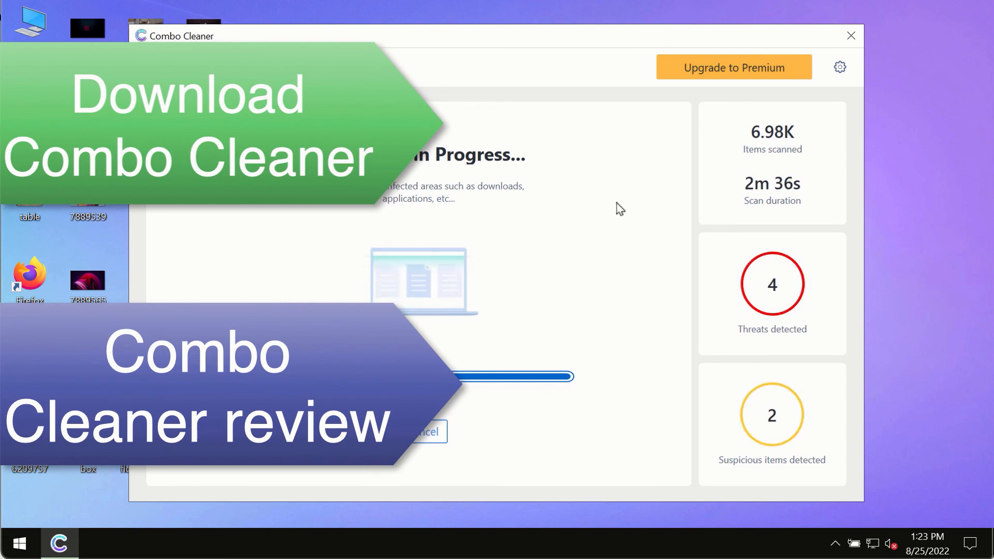